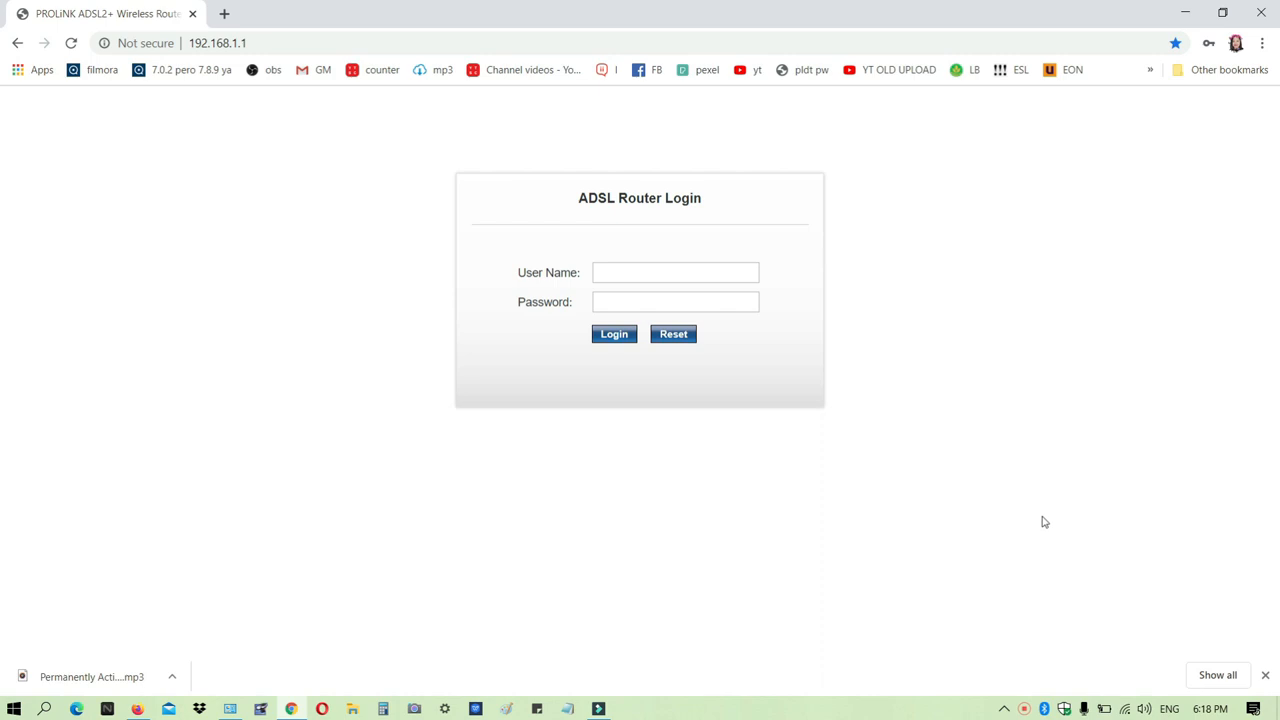
mouse_move(1046, 520)
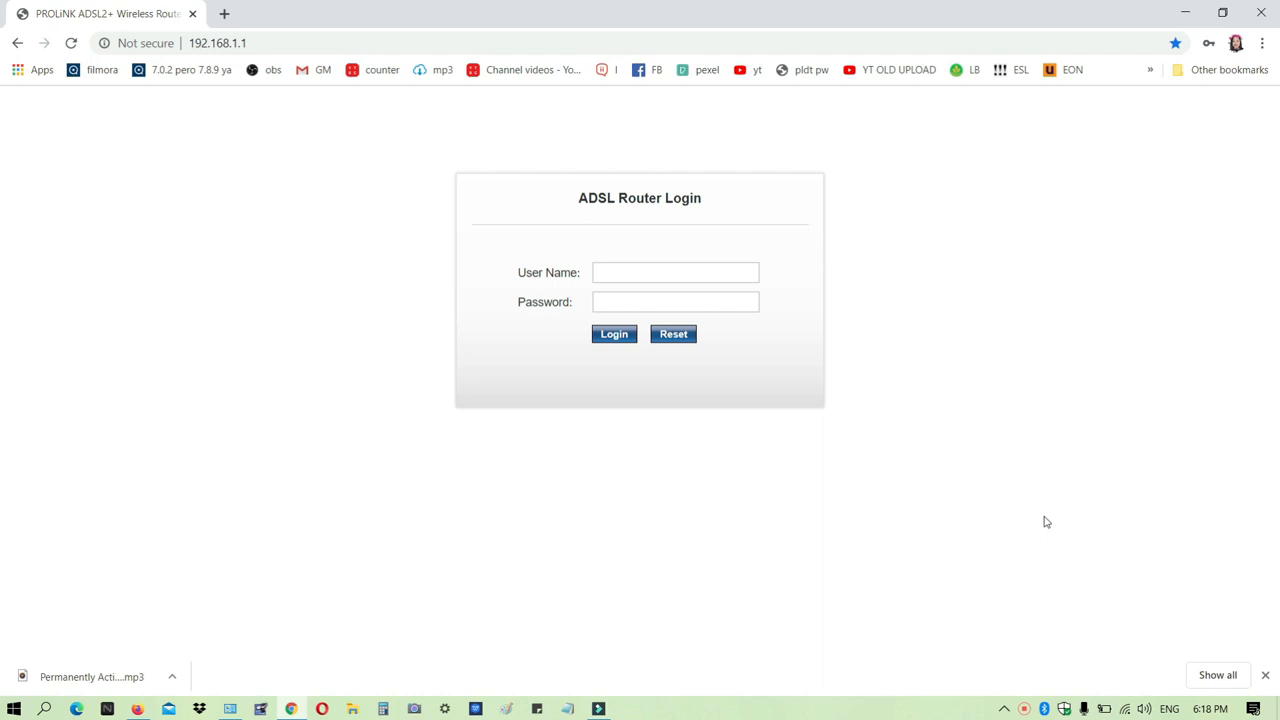
mouse_move(1052, 512)
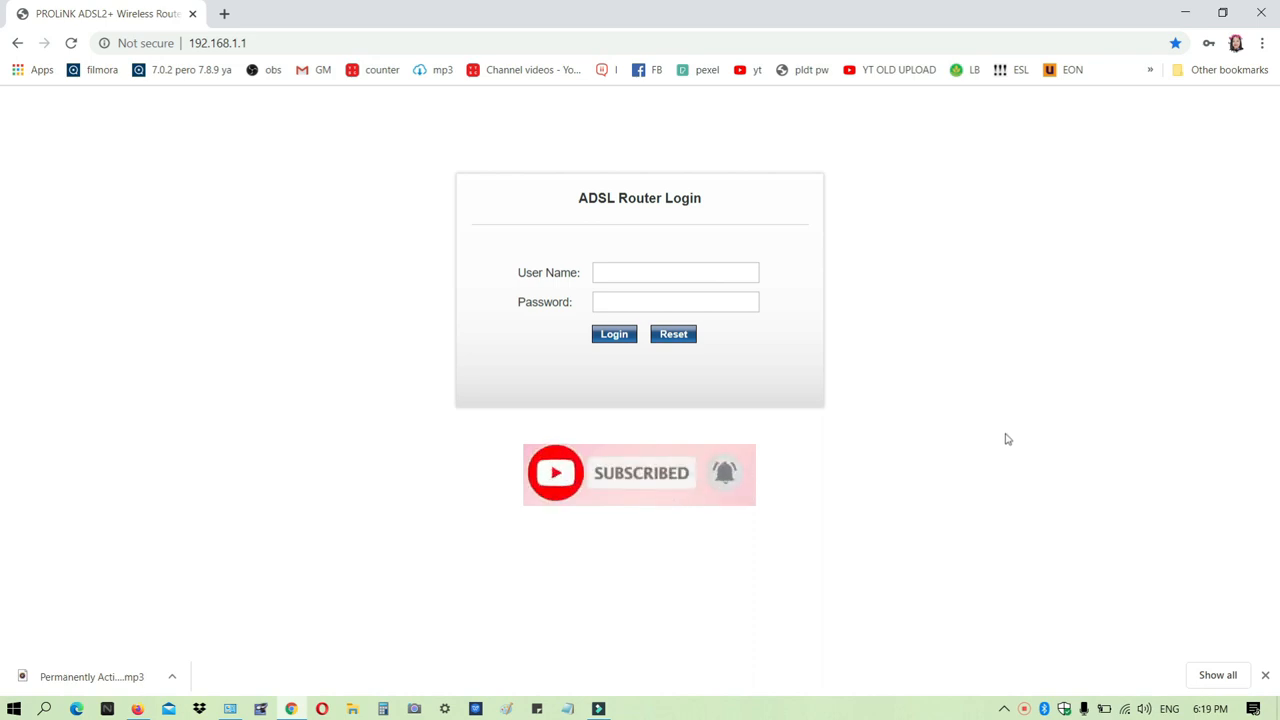
mouse_move(1088, 608)
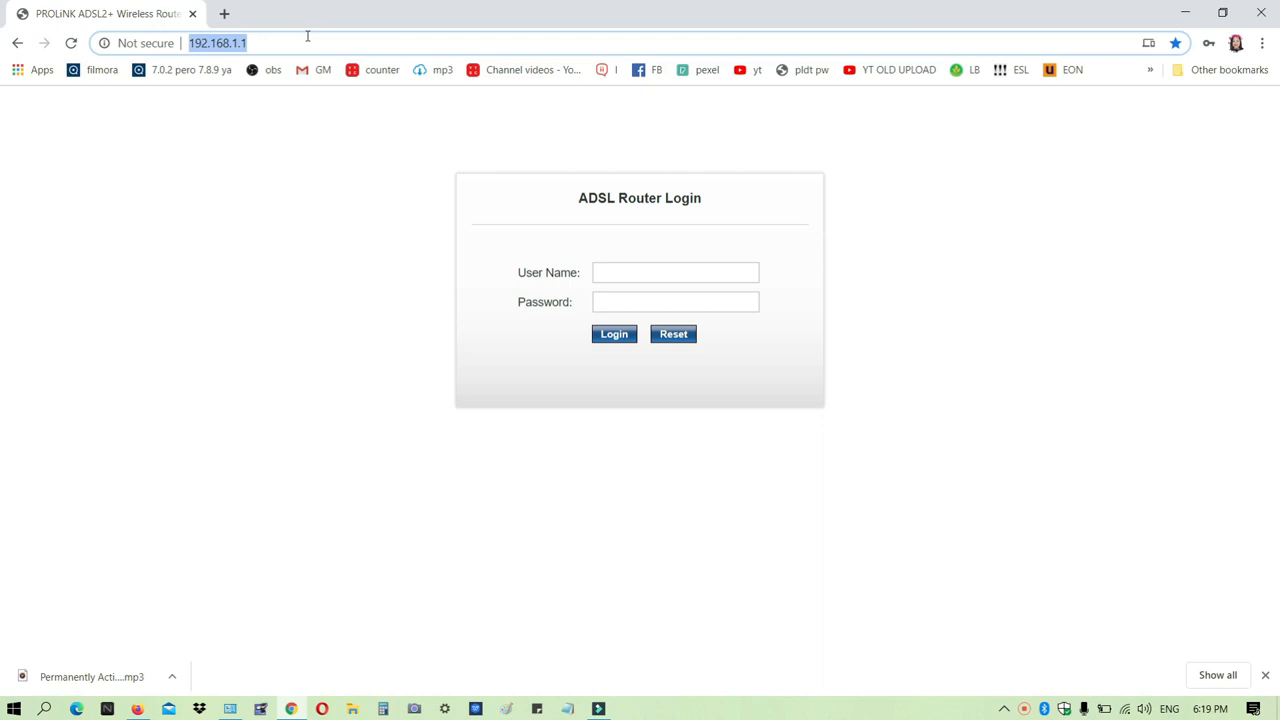
mouse_move(590, 190)
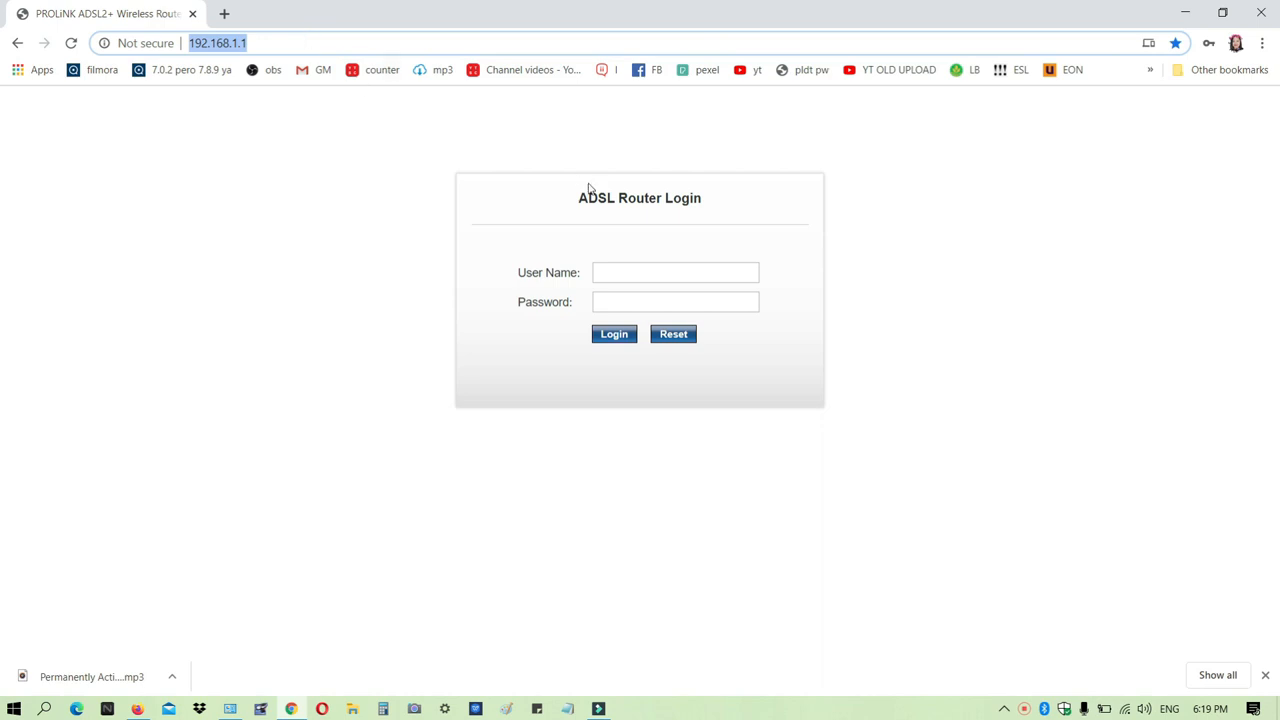
- Fill the User Name field with the saved admin login entry
click(676, 272)
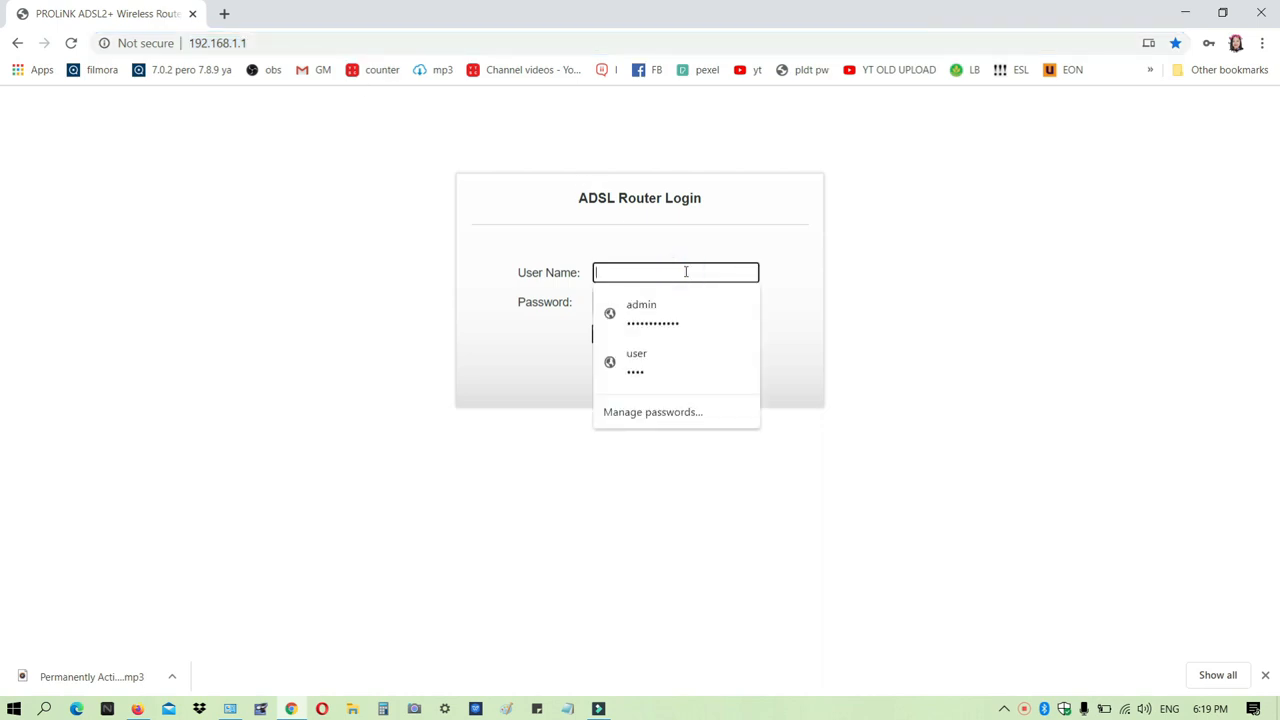
click(936, 276)
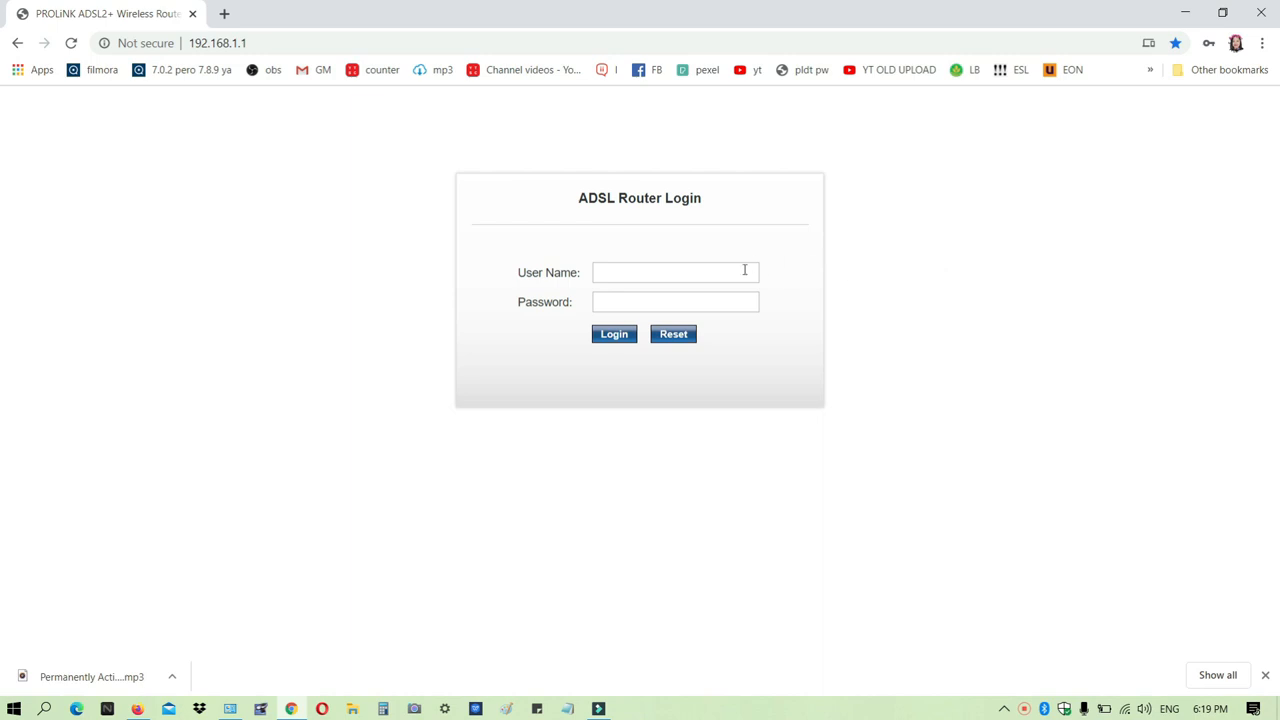
click(676, 272)
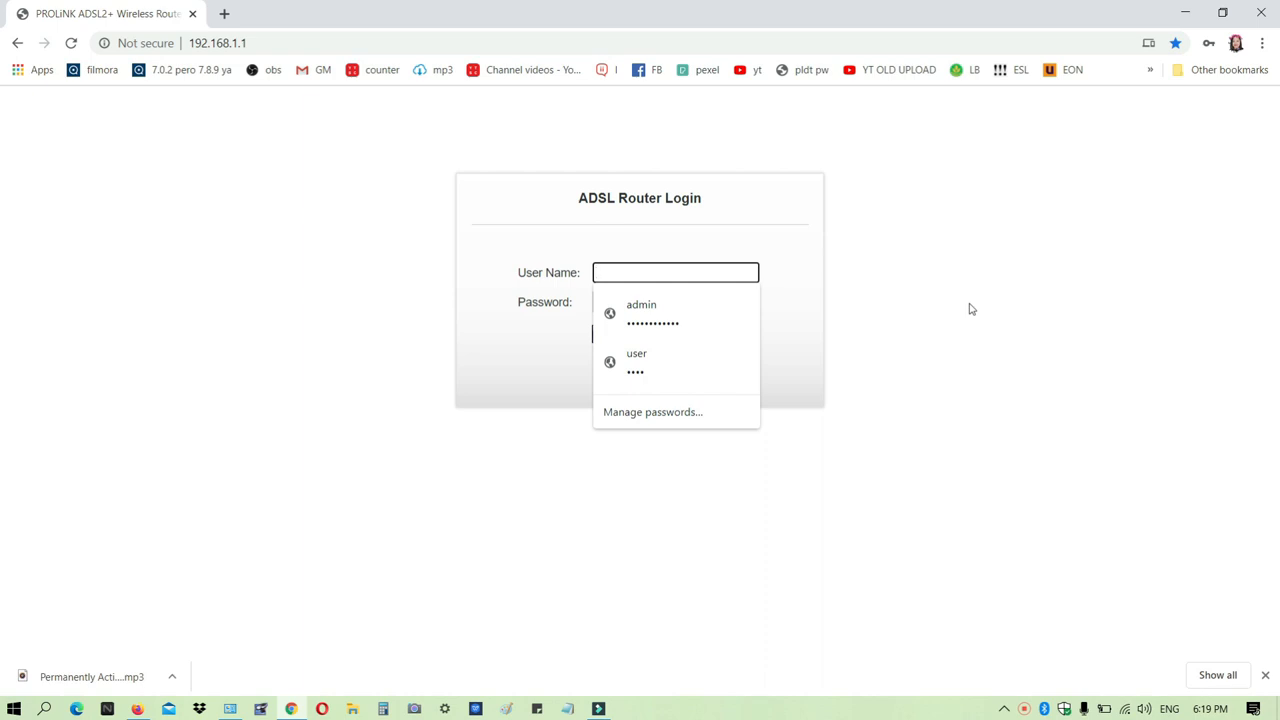
click(640, 312)
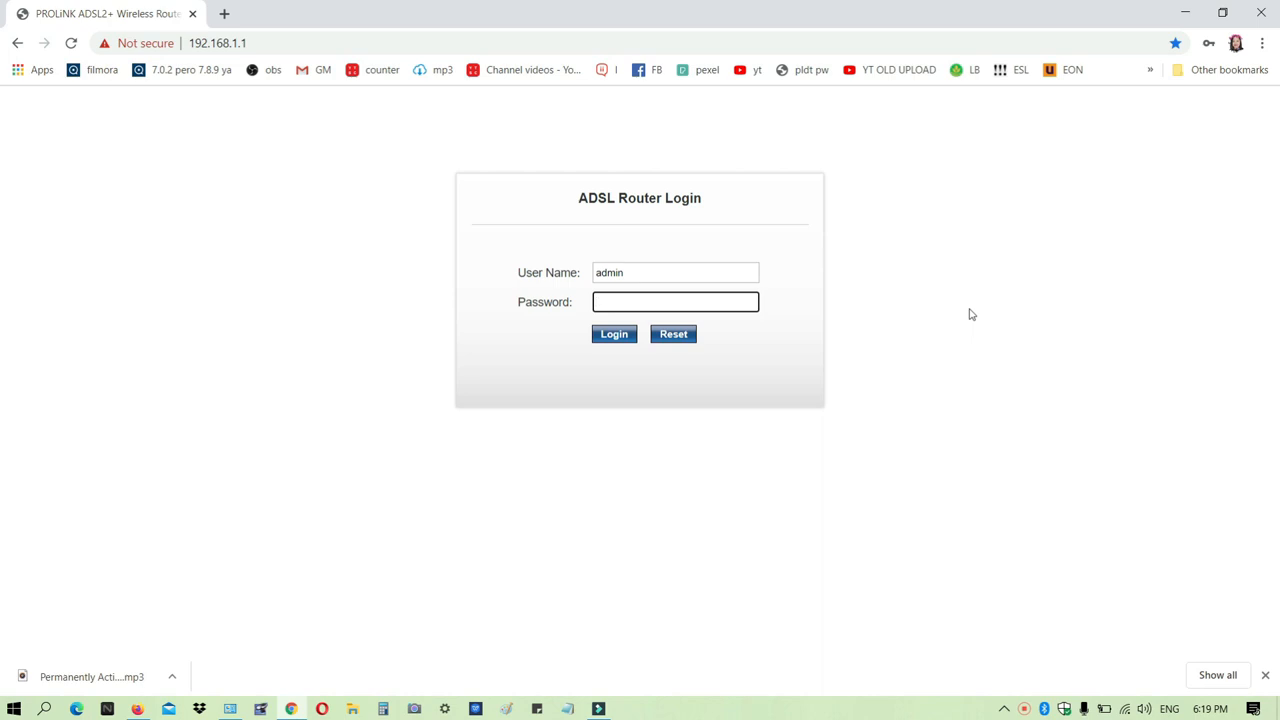
- Enter the admin password in the Password field
text(password)
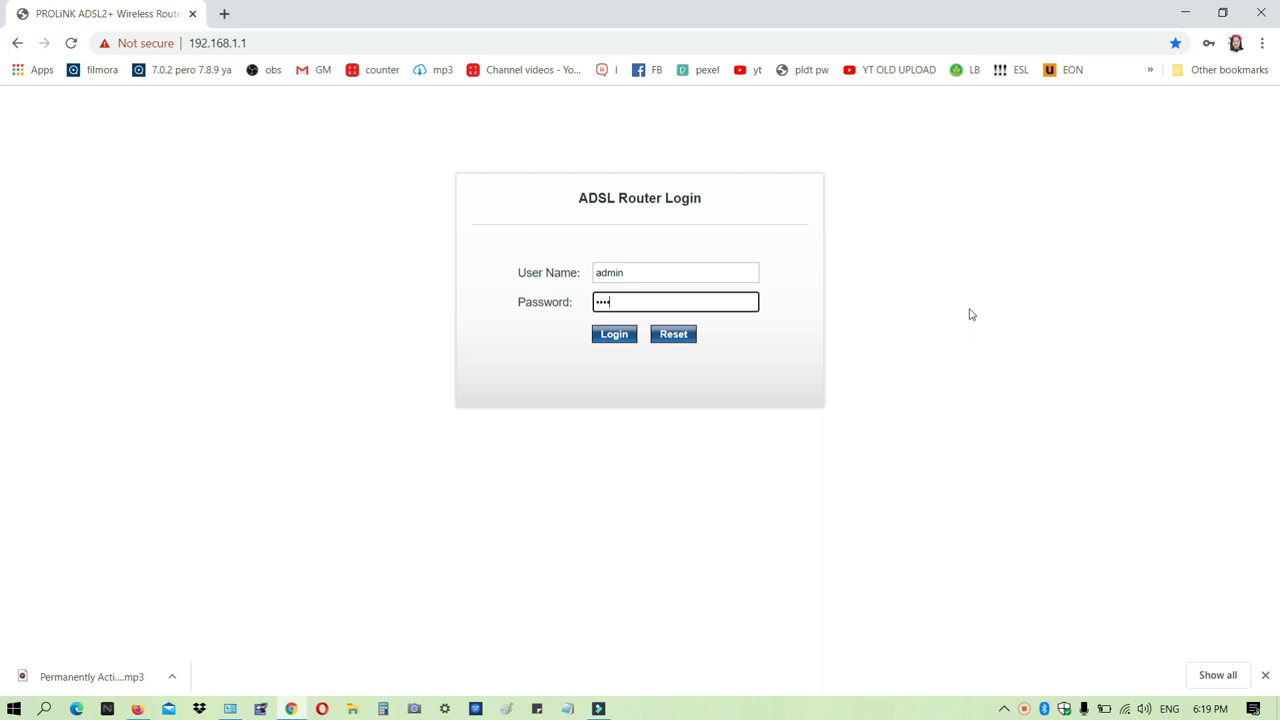
click(676, 300)
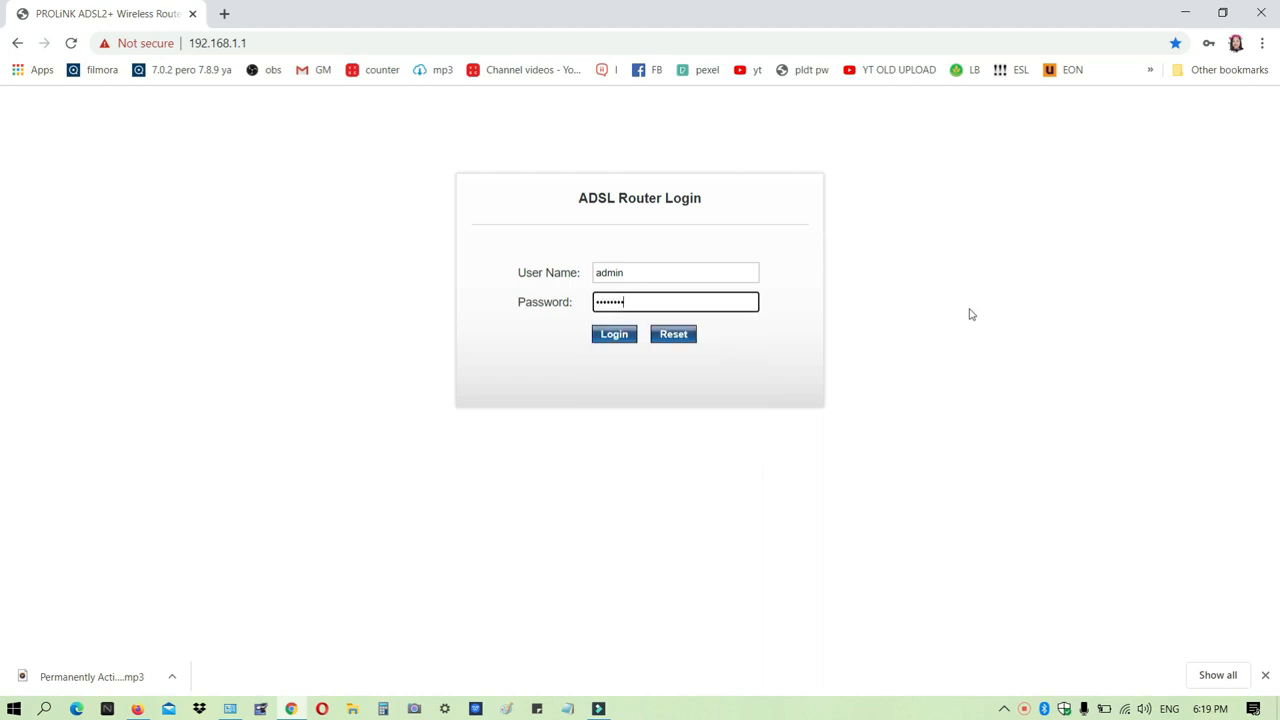
text(••••)
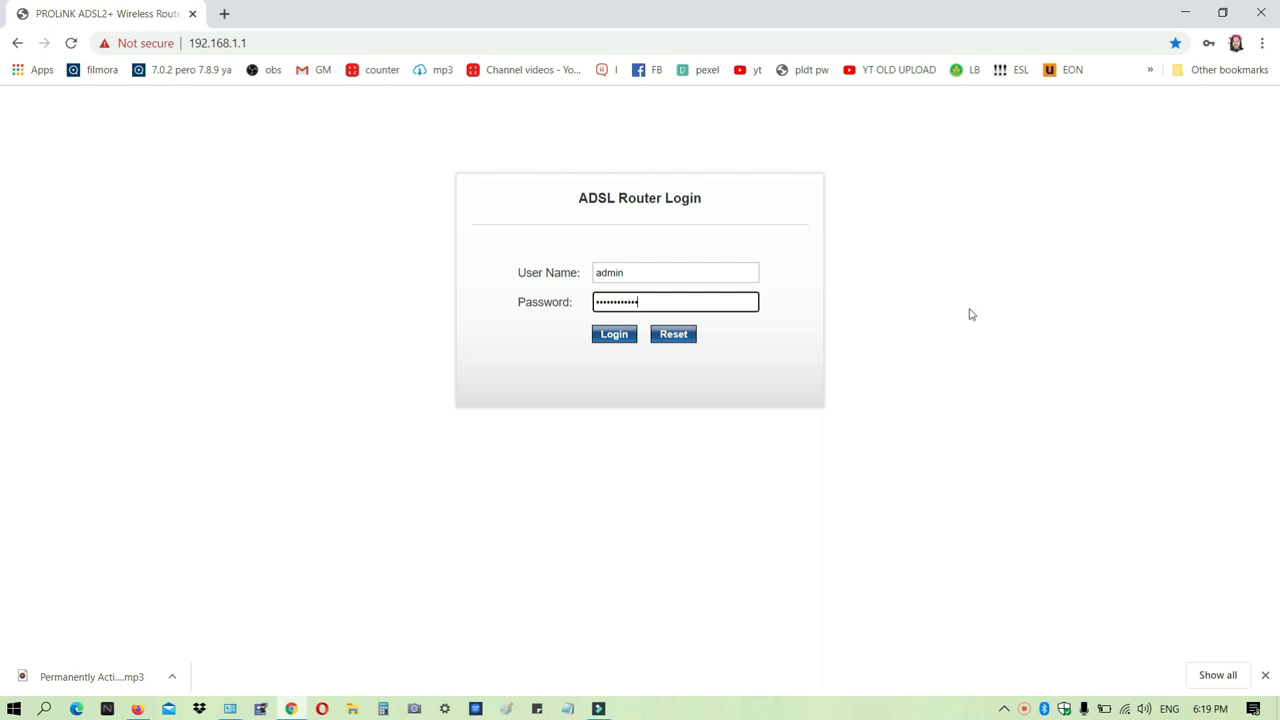
- Sign in as admin and go to the WLAN Wireless Basic Settings page
click(614, 334)
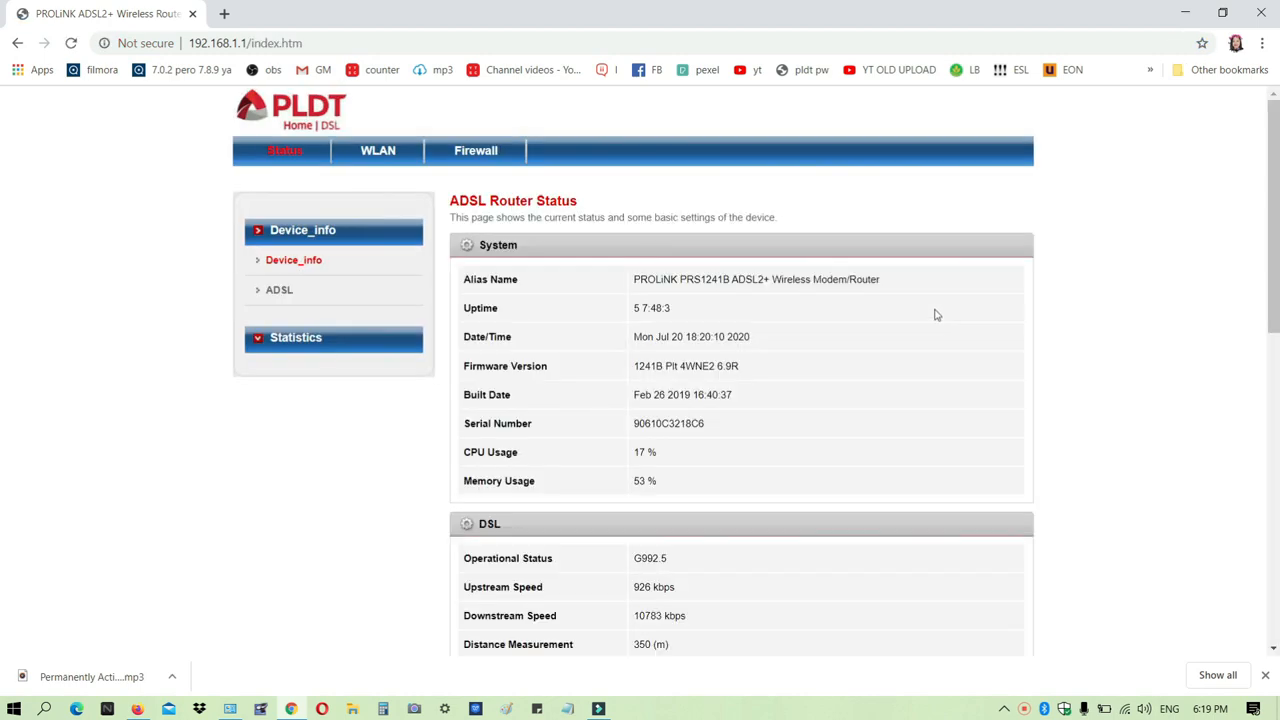
mouse_move(1016, 588)
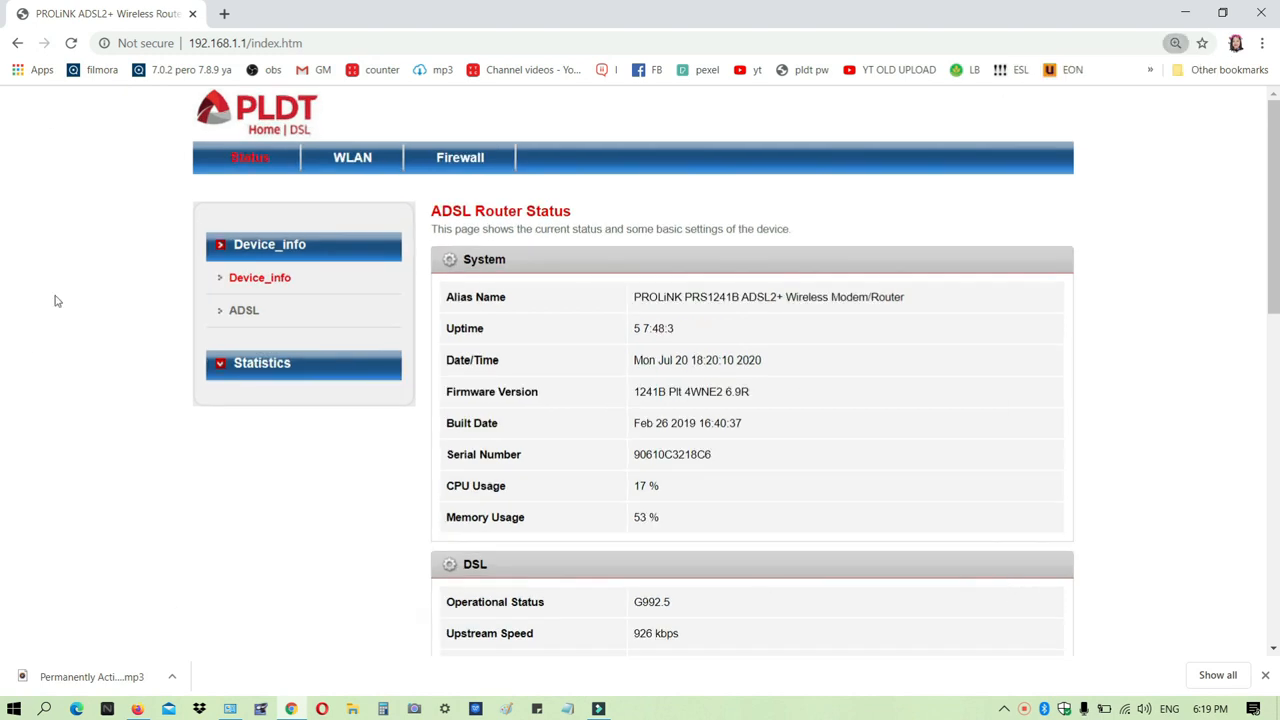
click(352, 156)
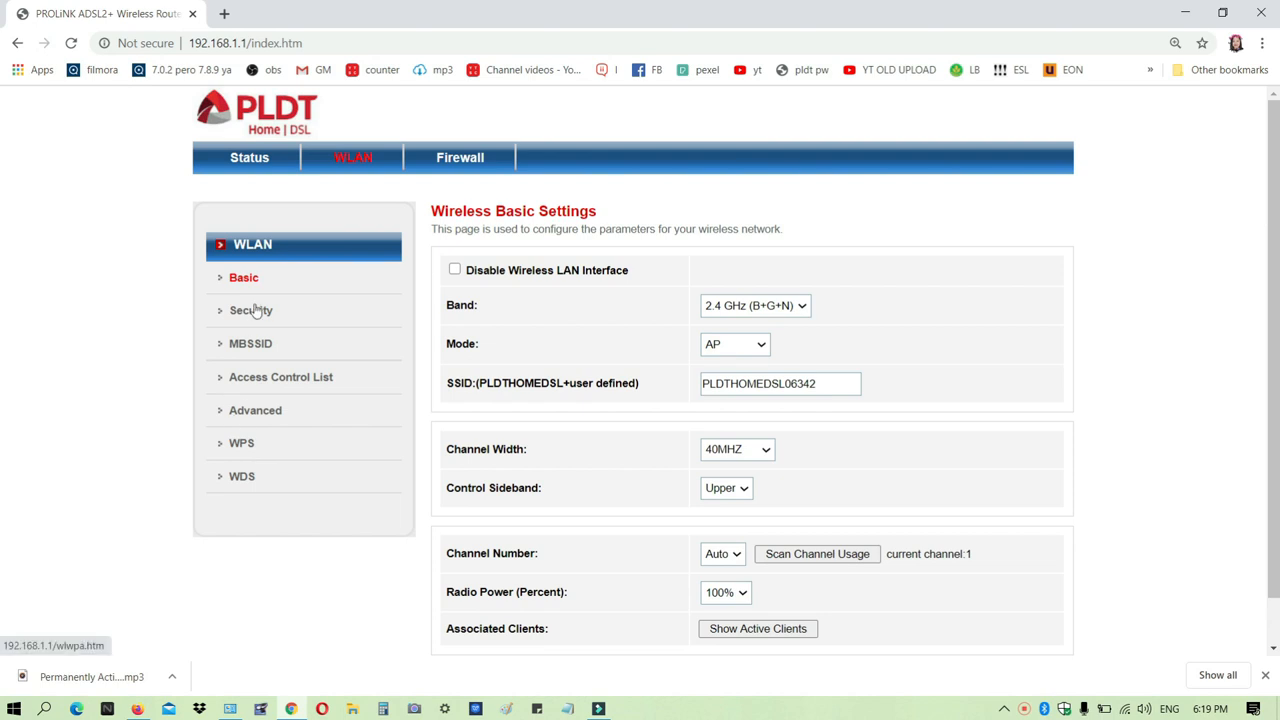
- Go to Wireless Security Setup and show the Pre-Shared Key as plain text
click(252, 310)
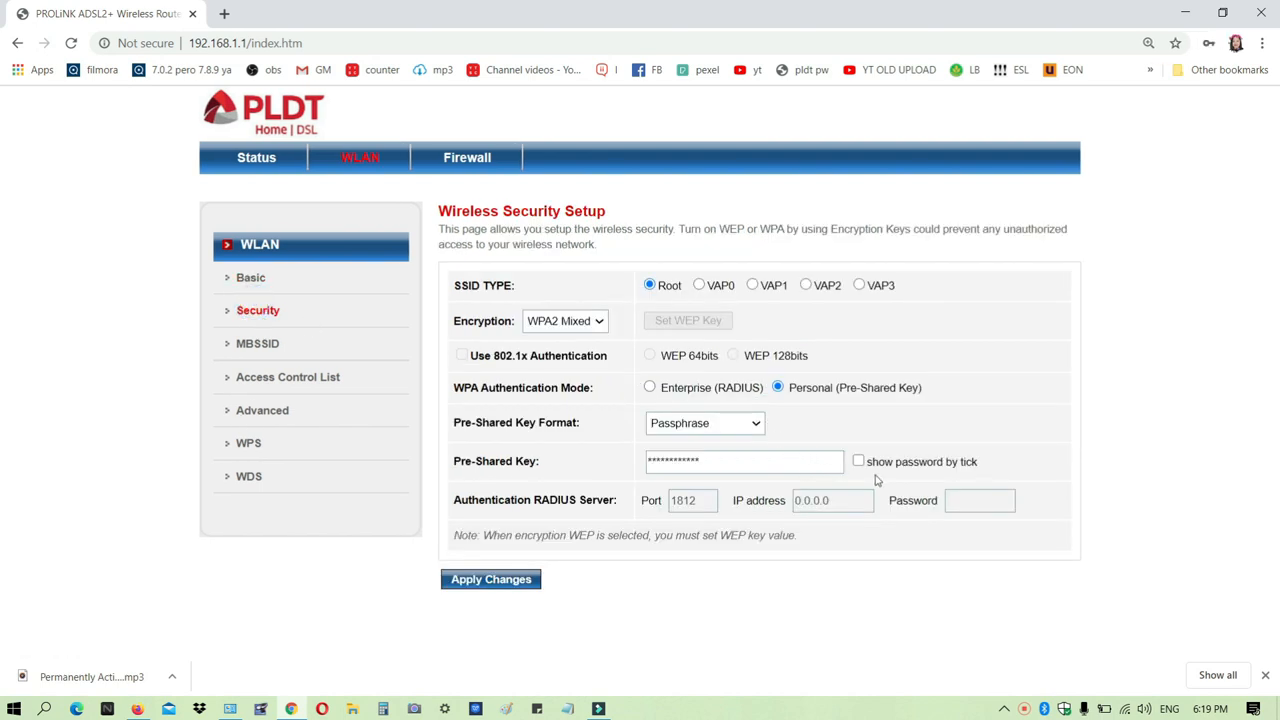
mouse_move(440, 468)
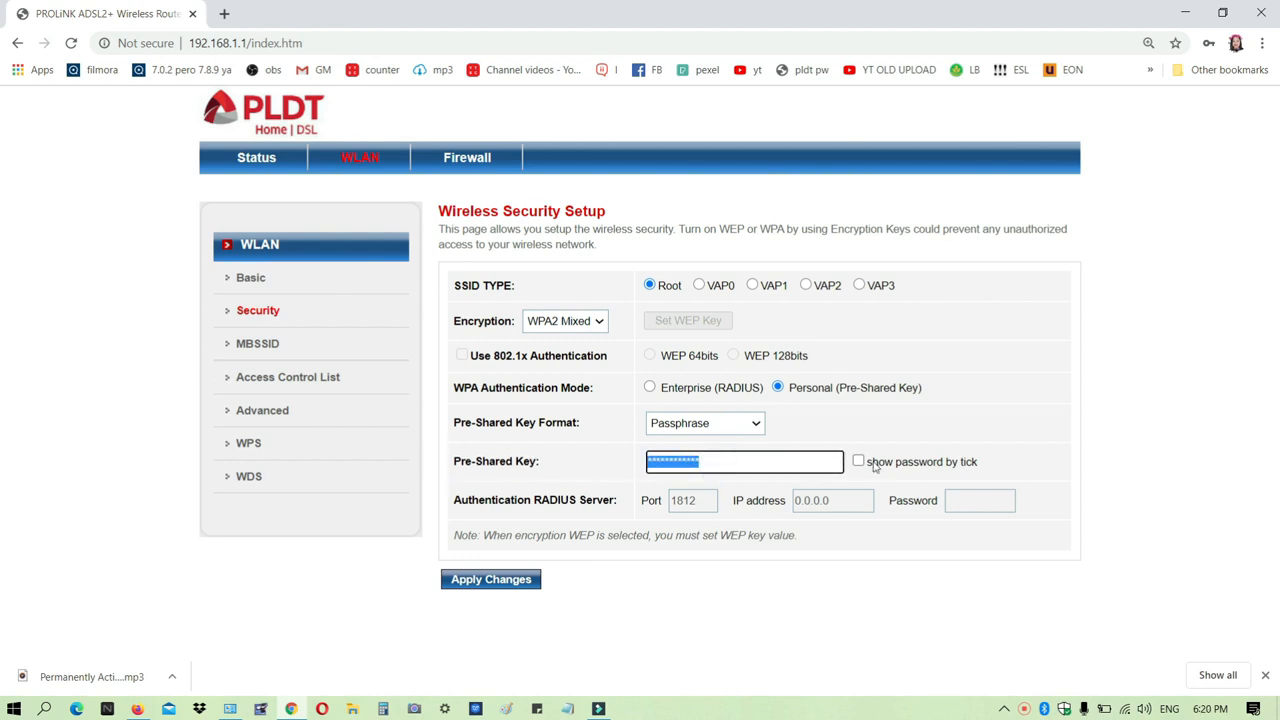
click(858, 460)
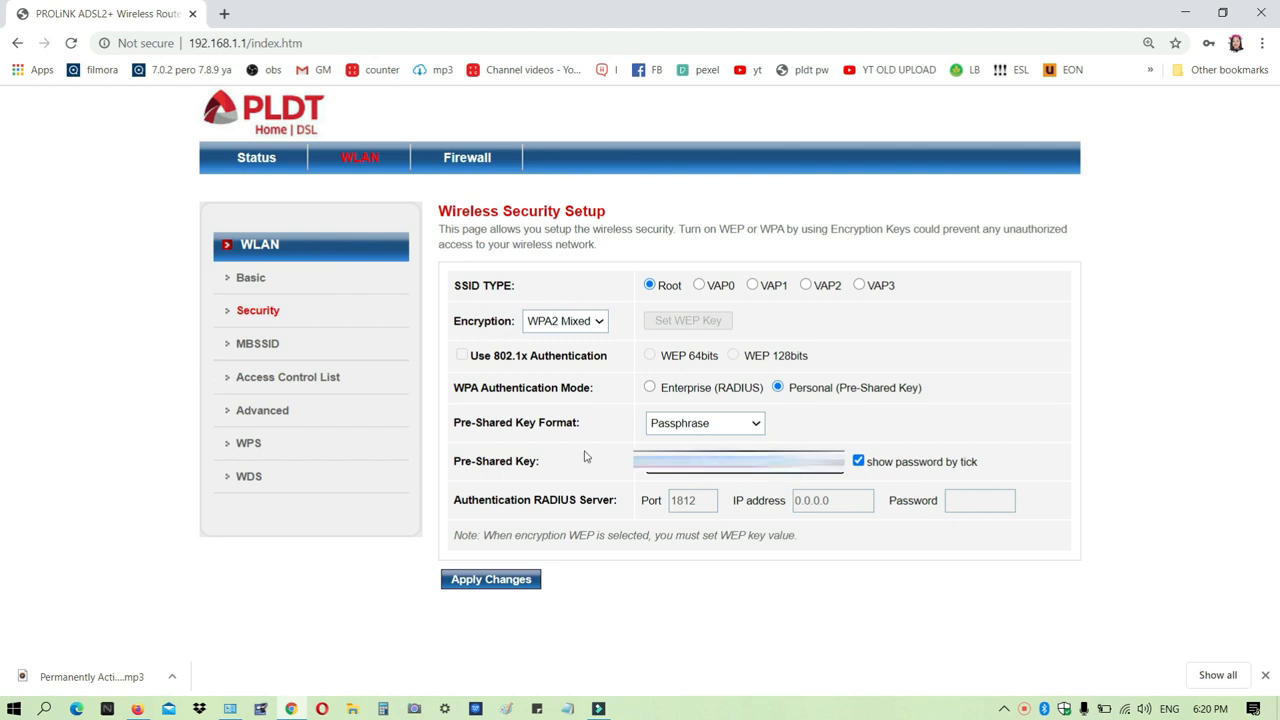
mouse_move(578, 460)
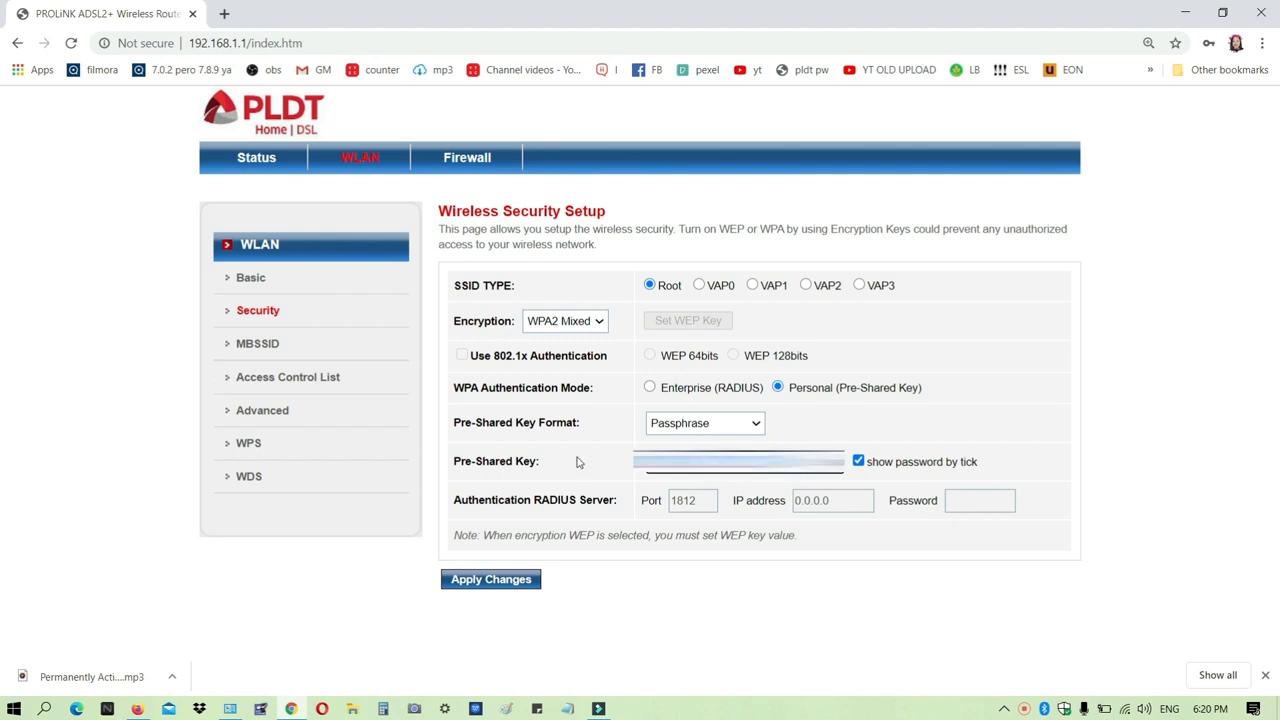
mouse_move(672, 606)
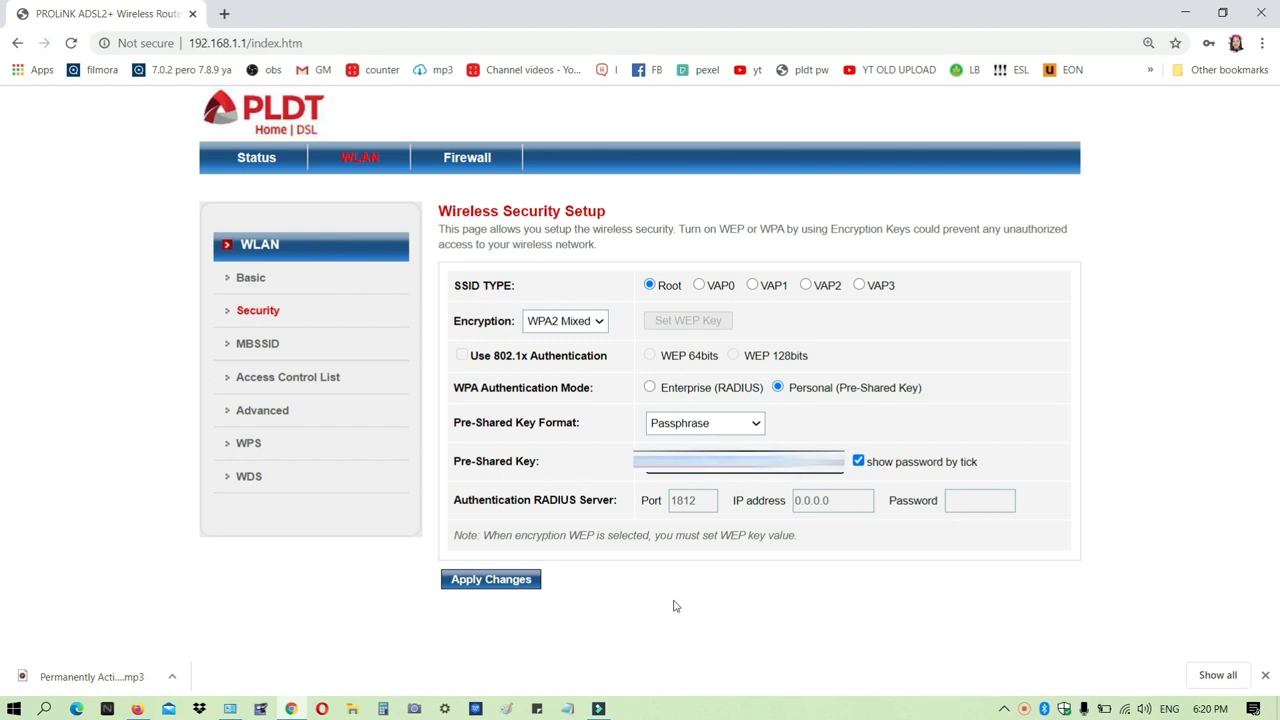
mouse_move(930, 630)
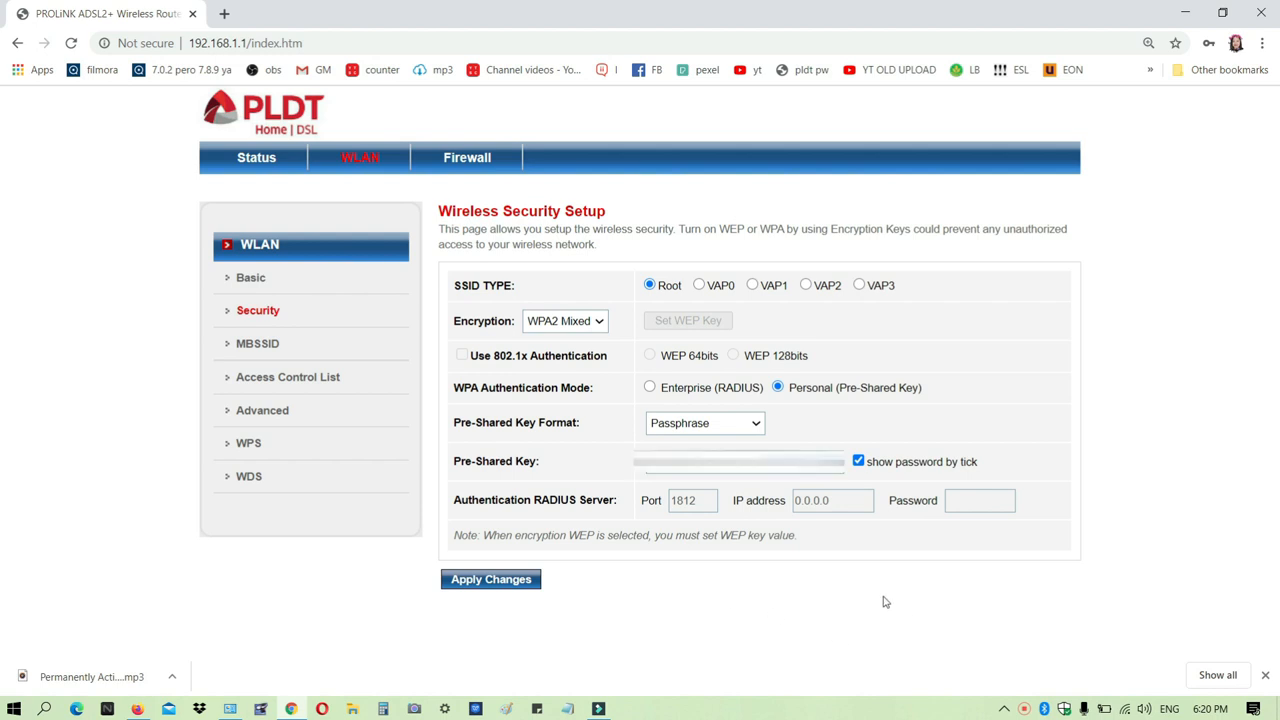
mouse_move(1200, 324)
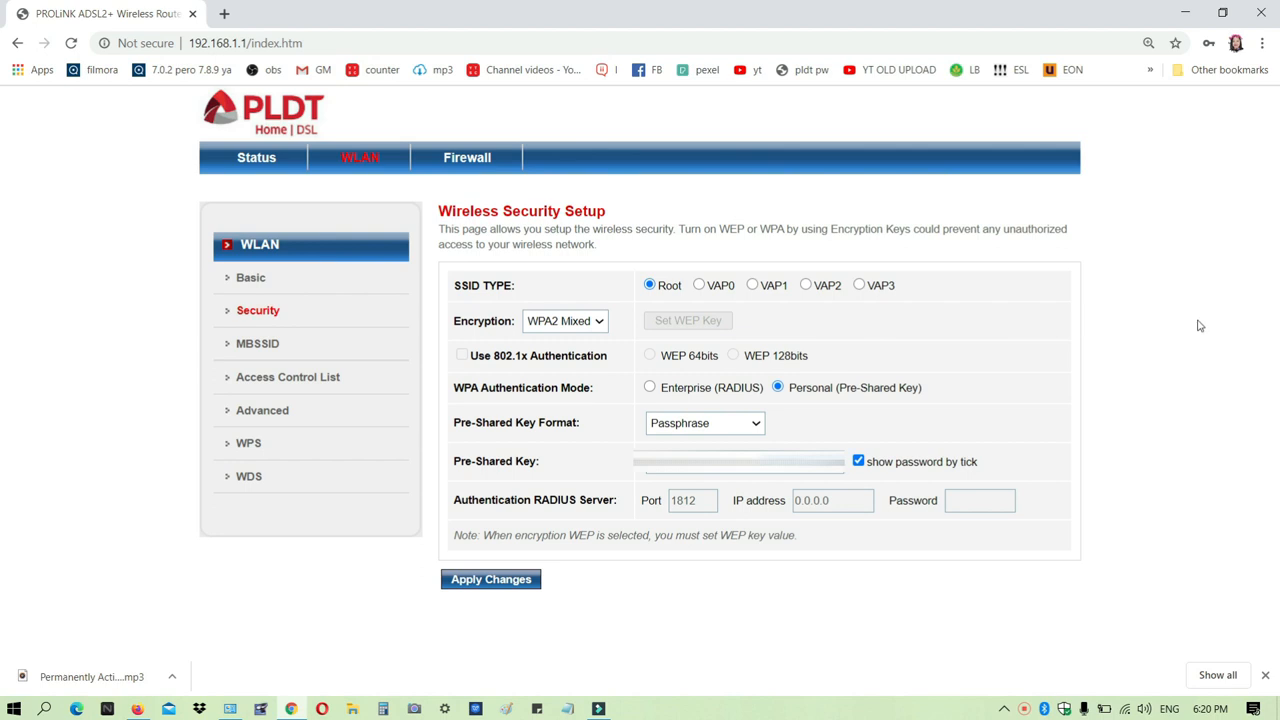